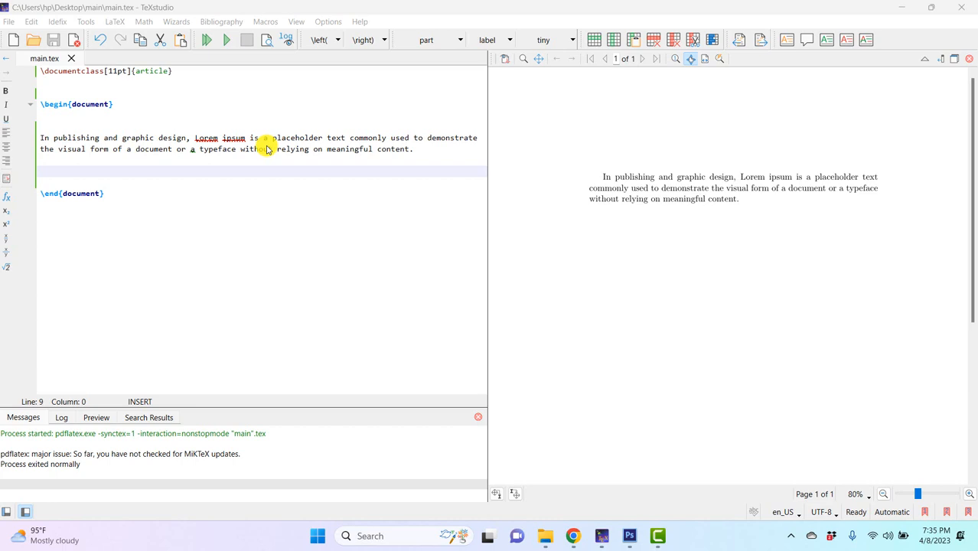
Add 'Hello there...' and equation a^2=5, then compile to refresh the preview.
type("Hello there...")
type("a^2=5")
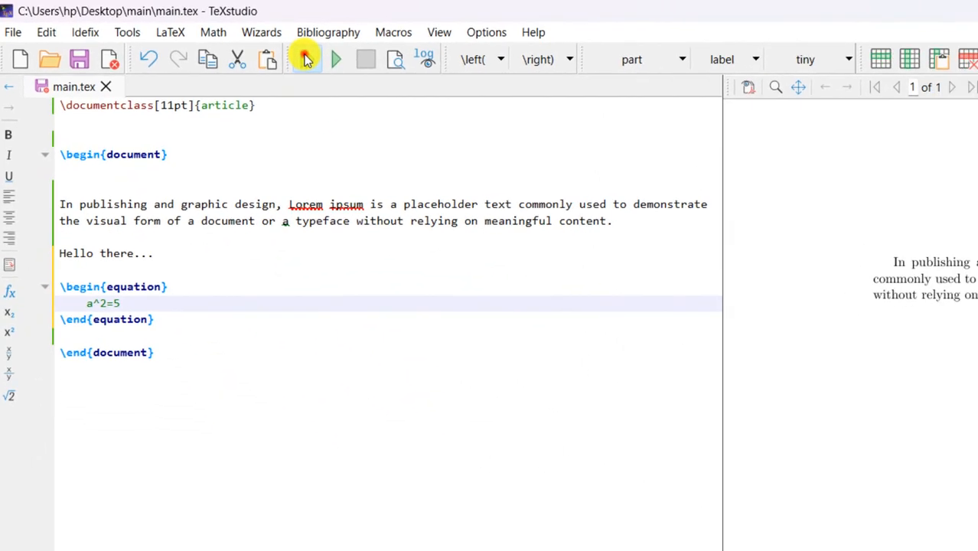
left_click(335, 59)
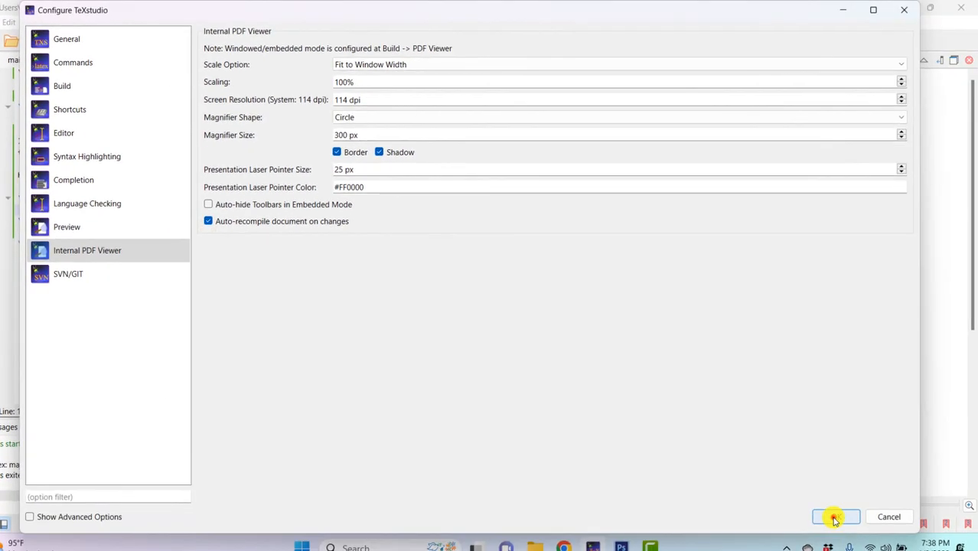
Confirm 'Auto-recompile document on changes' in the Internal PDF Viewer settings.
left_click(830, 516)
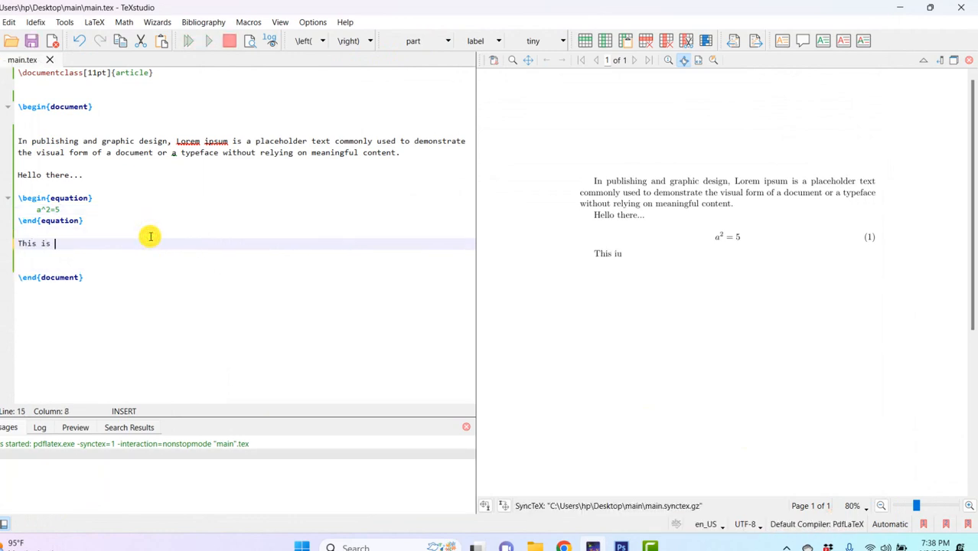
Add 'This is the testing of ....' and a second equation a=b+c, auto-rendered as (2).
type("the testing")
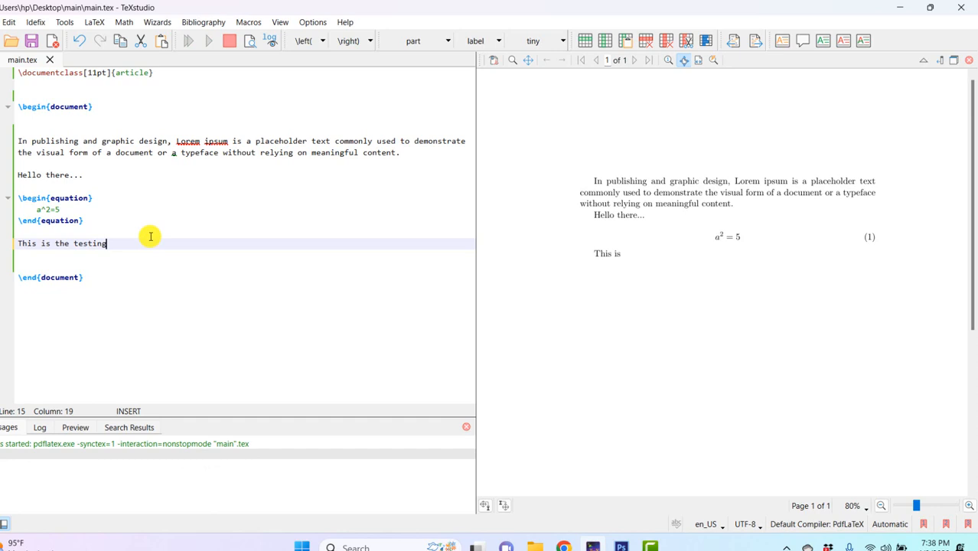
type("of ....")
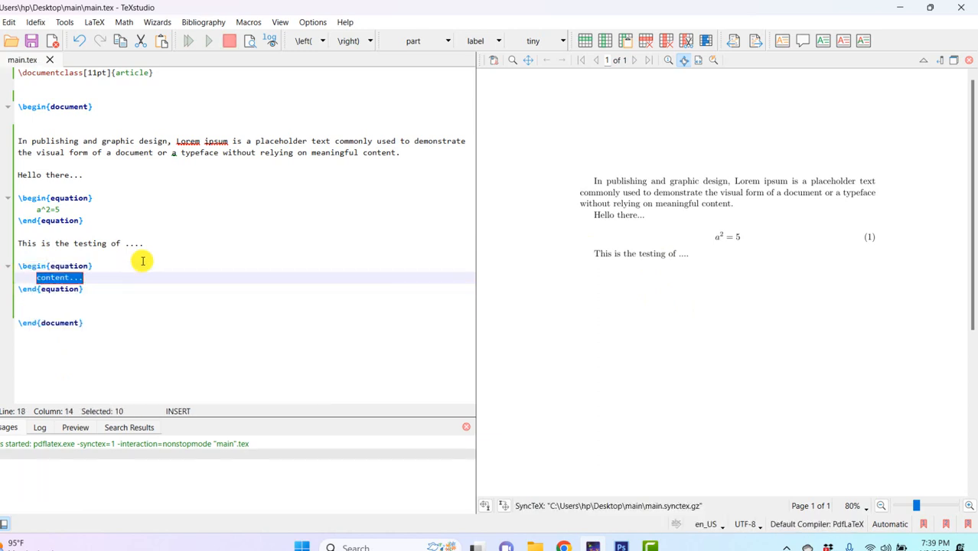
type("a=b+c")
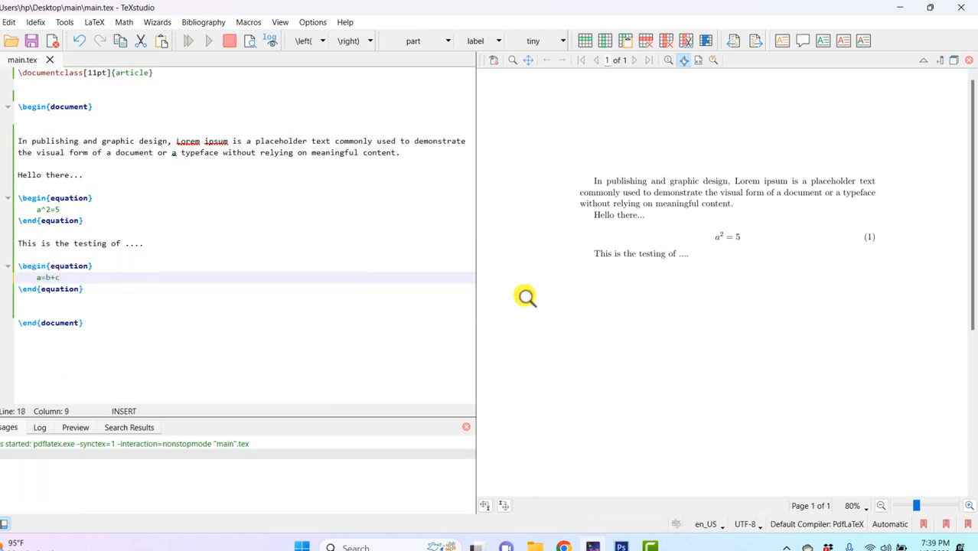
left_click(211, 43)
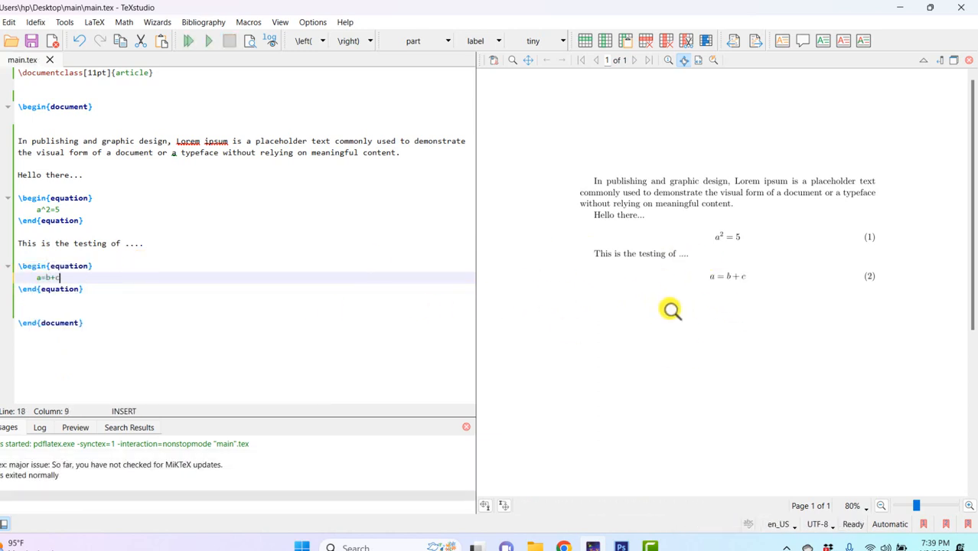